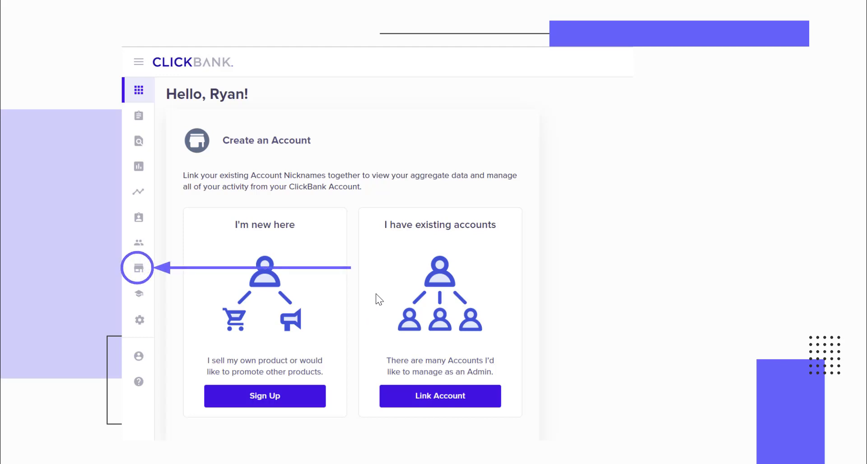
mouse_move(398, 304)
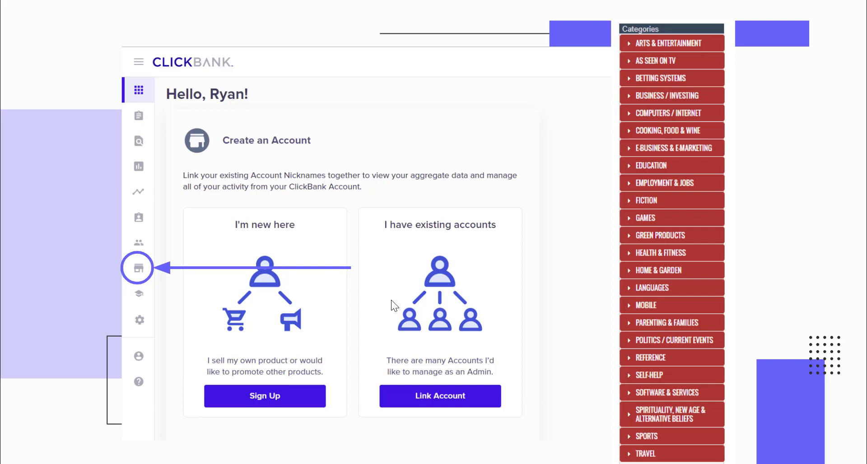
mouse_move(383, 300)
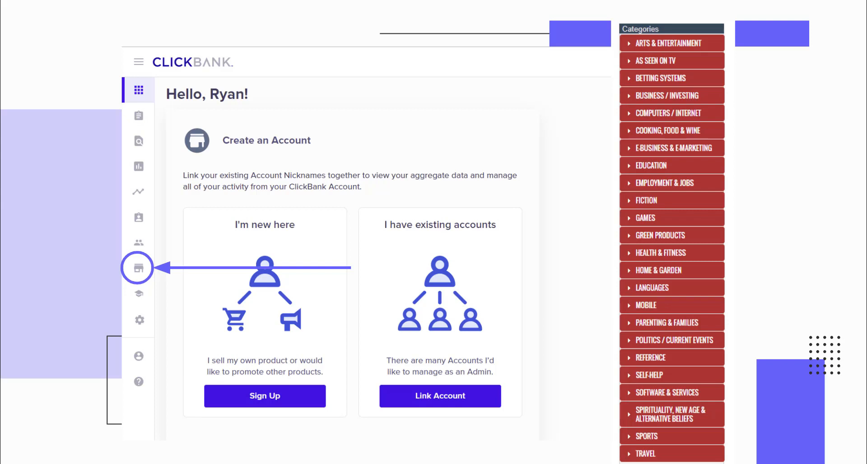
mouse_move(477, 269)
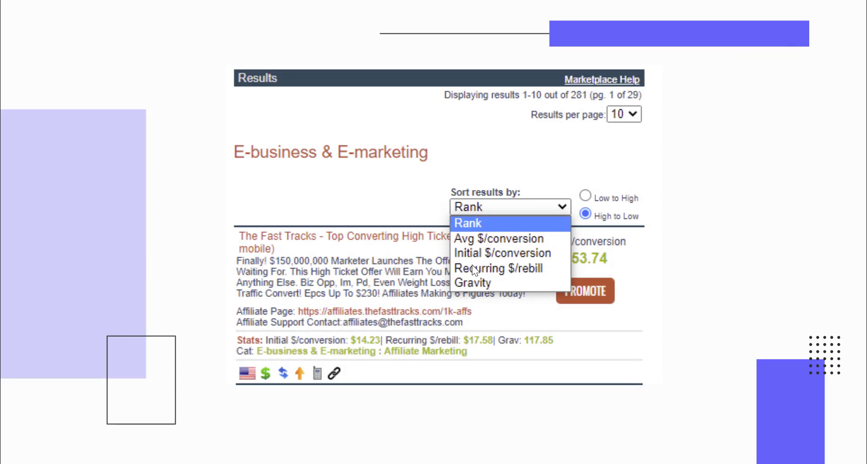
- Show the E-Business & E-Marketing marketplace results ready for sorting
left_click(585, 291)
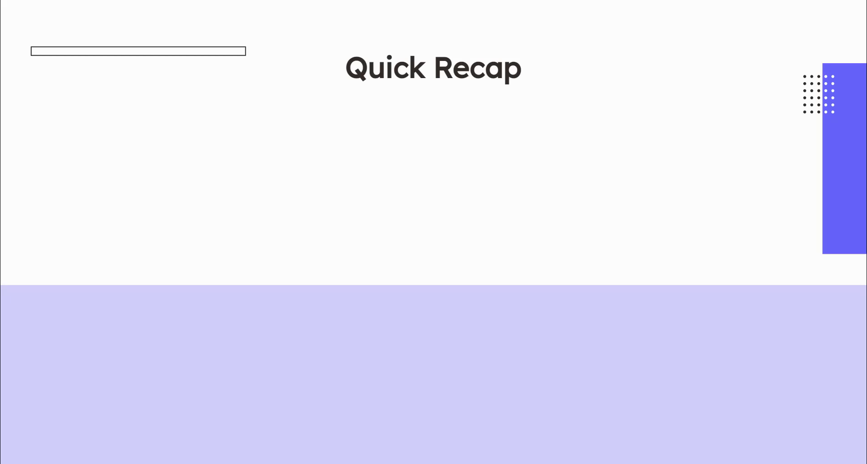
mouse_move(506, 347)
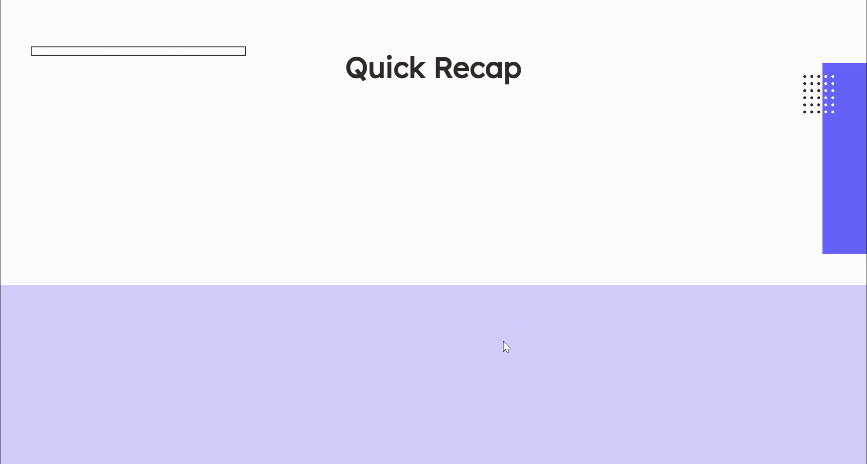